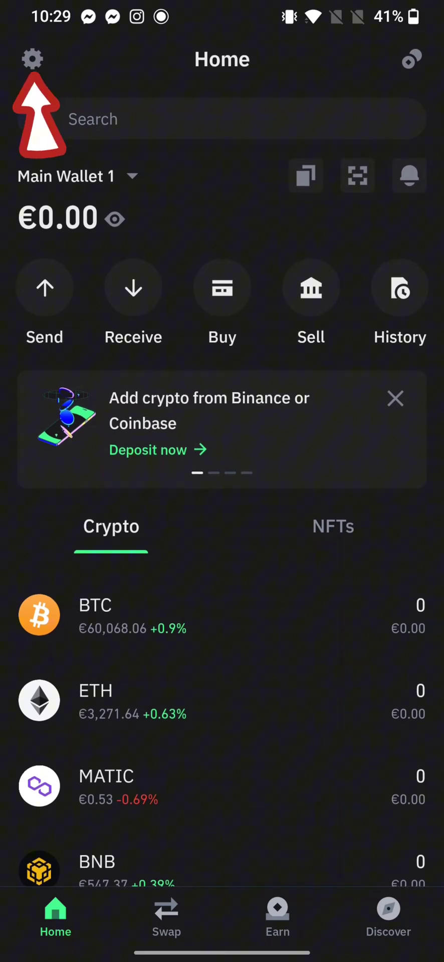
# Reach the Settings screen via the gear icon on Trust Wallet's Home
pyautogui.click(33, 59)
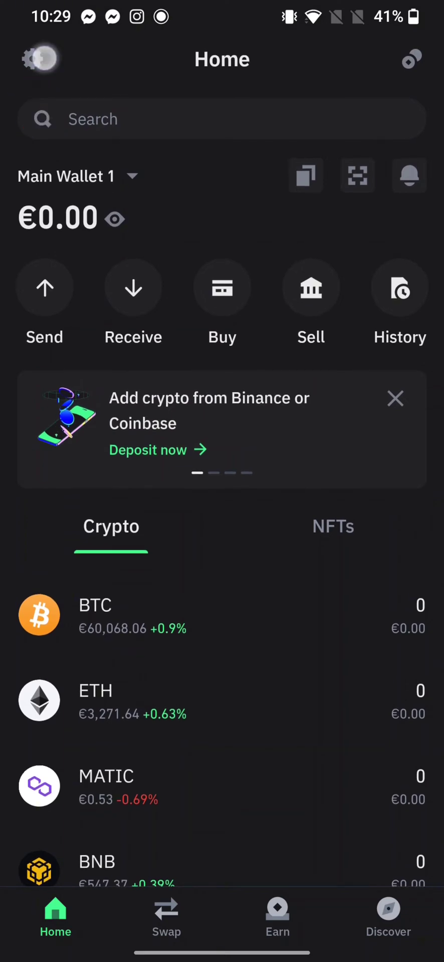
pyautogui.click(39, 59)
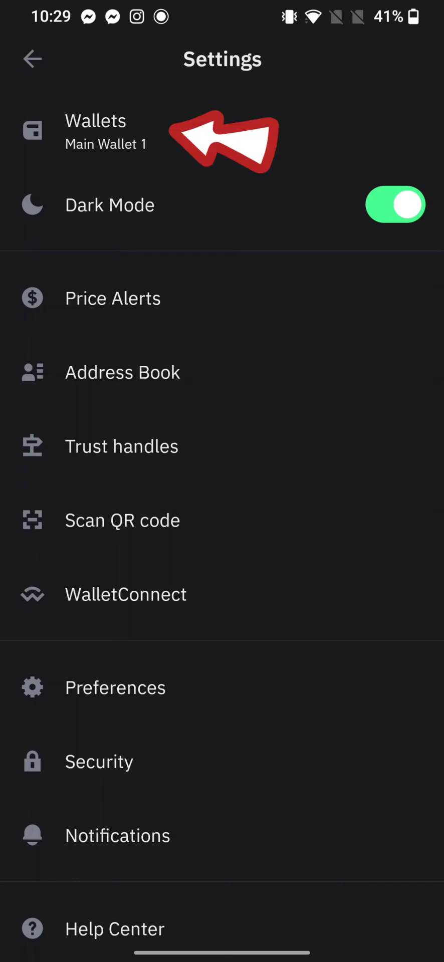
# Show the Wallets list and the options menu for Main Wallet 1
pyautogui.click(95, 133)
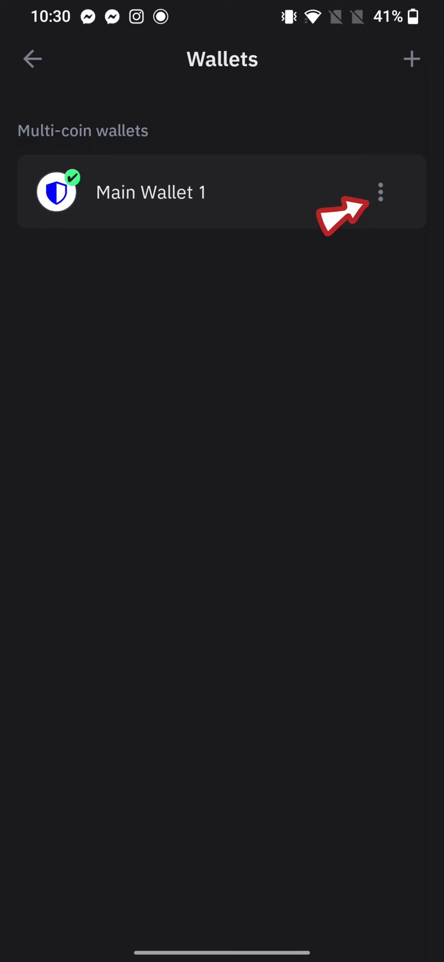
pyautogui.click(380, 192)
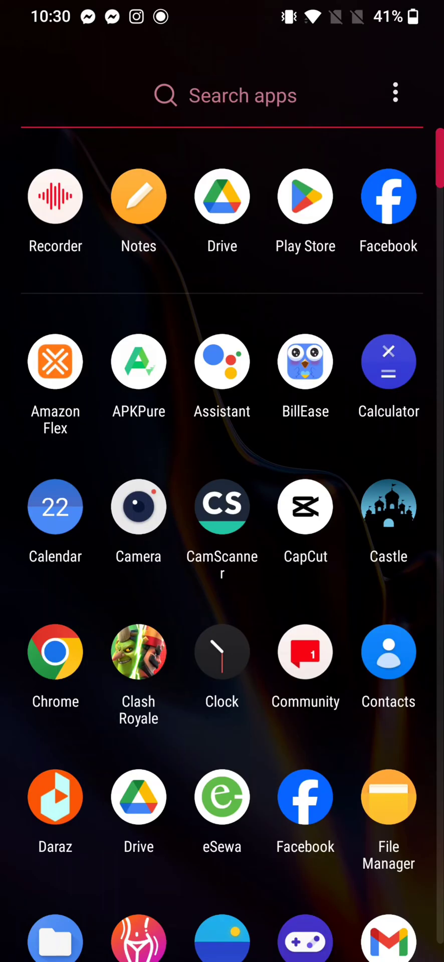
# Search Google in Chrome for 'mnemonic code converter' and pick the iancoleman BIP39 result
pyautogui.click(55, 652)
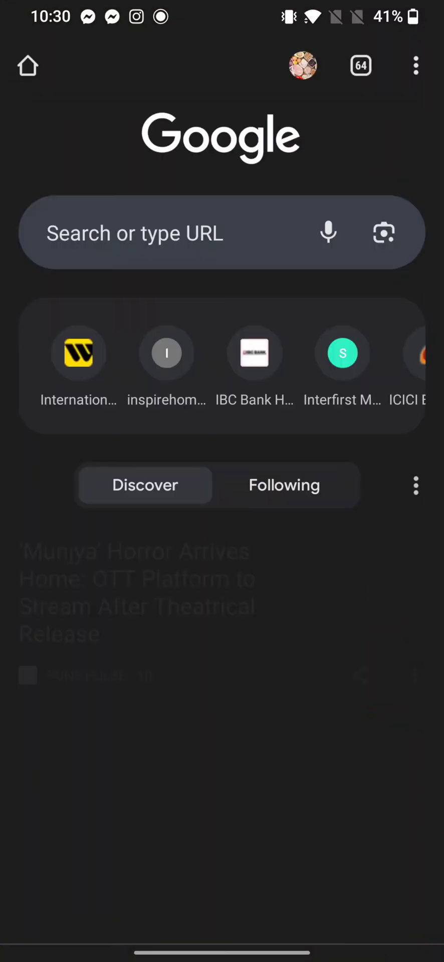
pyautogui.write('mnemonic')
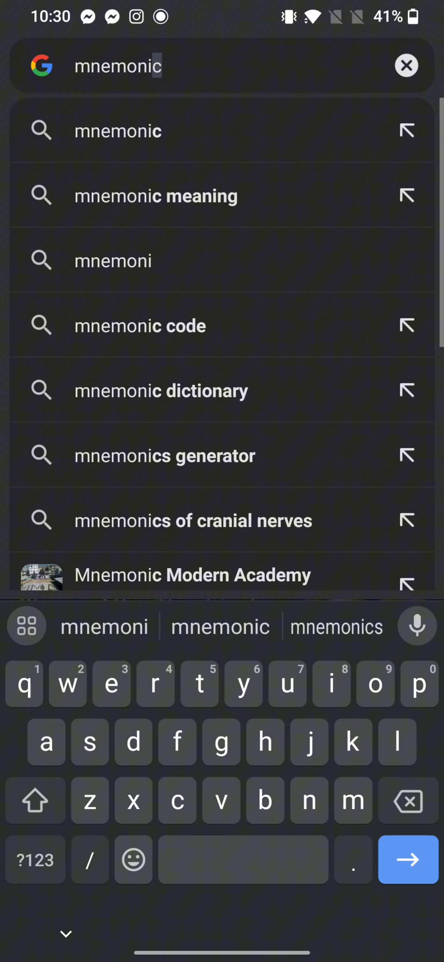
pyautogui.press('enter')
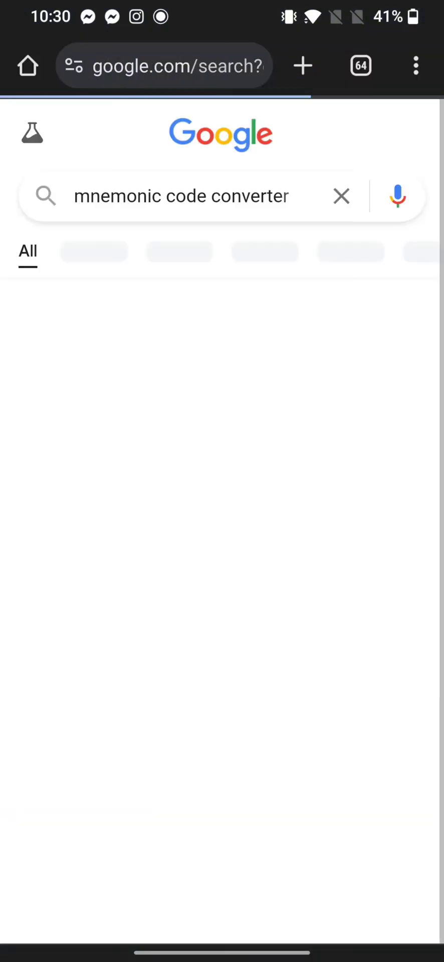
pyautogui.press('Enter')
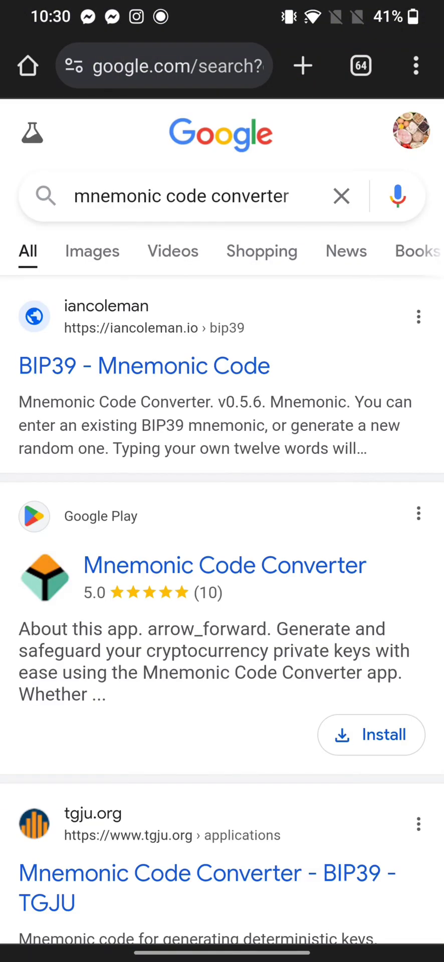
pyautogui.click(144, 366)
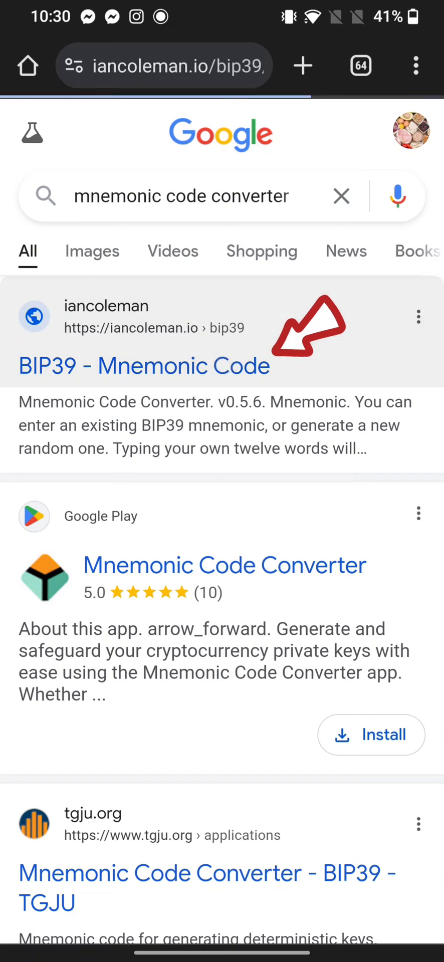
# Load the iancoleman converter and set the mnemonic word count to 12 with Auto compute on
pyautogui.click(144, 366)
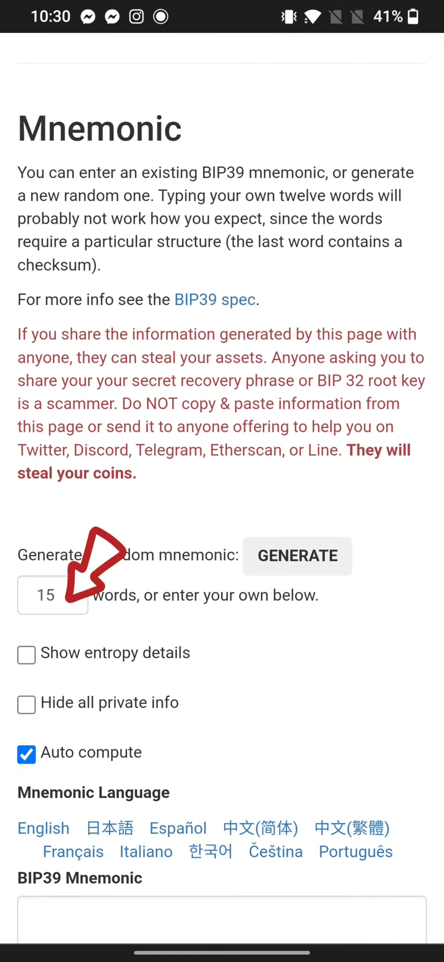
pyautogui.click(54, 596)
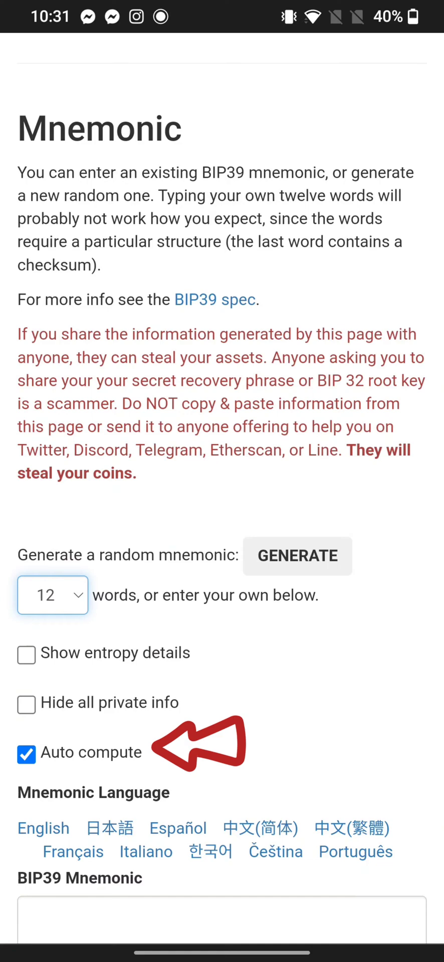
pyautogui.scroll(-3)
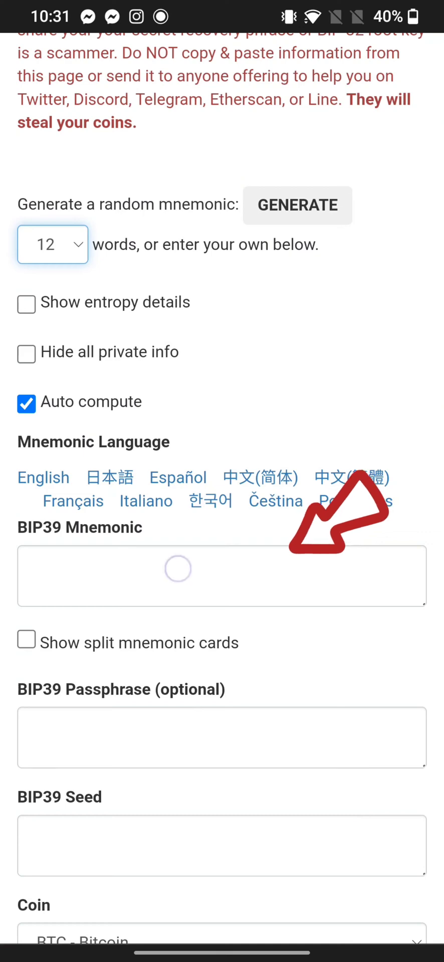
# Reach the BIP44 Account Extended Private Key under Derivation Path, then return to the home screen
pyautogui.scroll(-3)
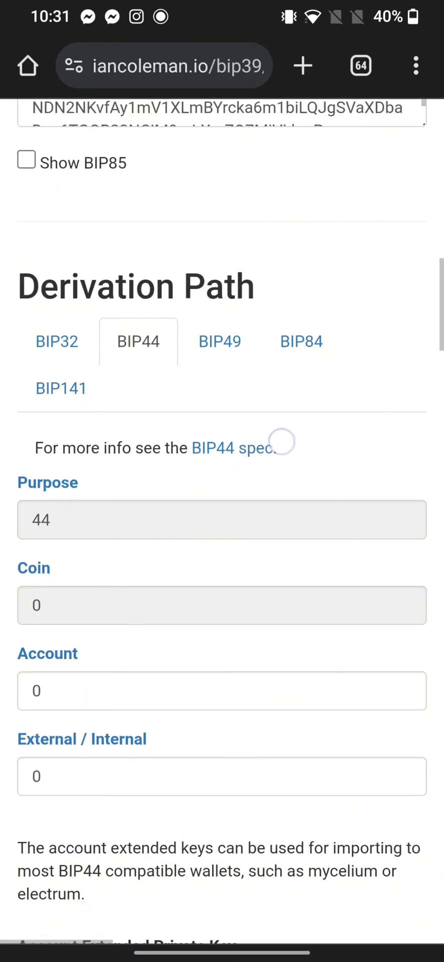
pyautogui.scroll(-3)
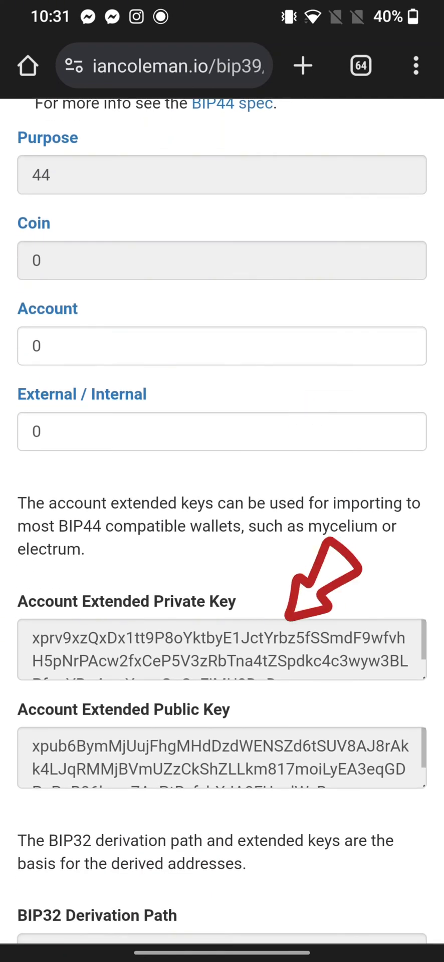
pyautogui.scroll(-3)
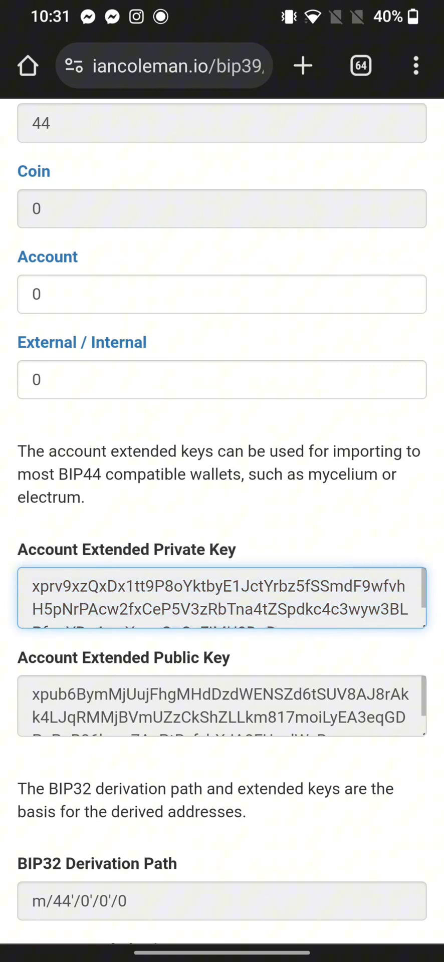
pyautogui.press('HOME')
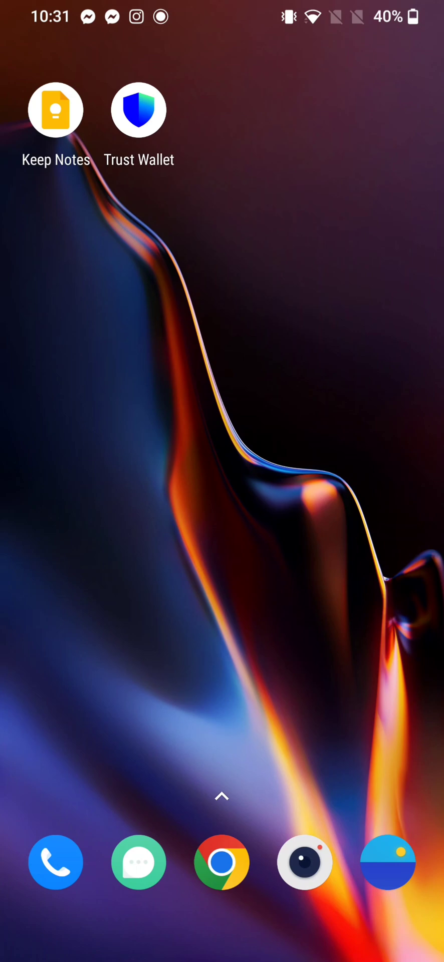